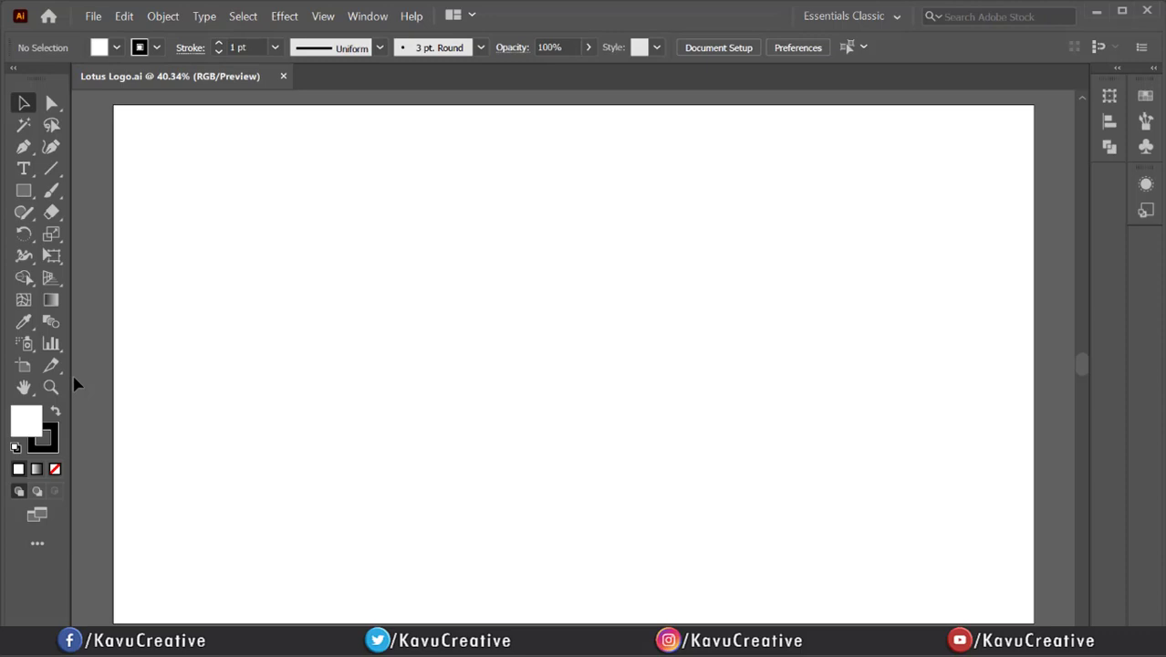
# Draw a square near the centre of the page with the Rectangle tool
pyautogui.click(23, 190)
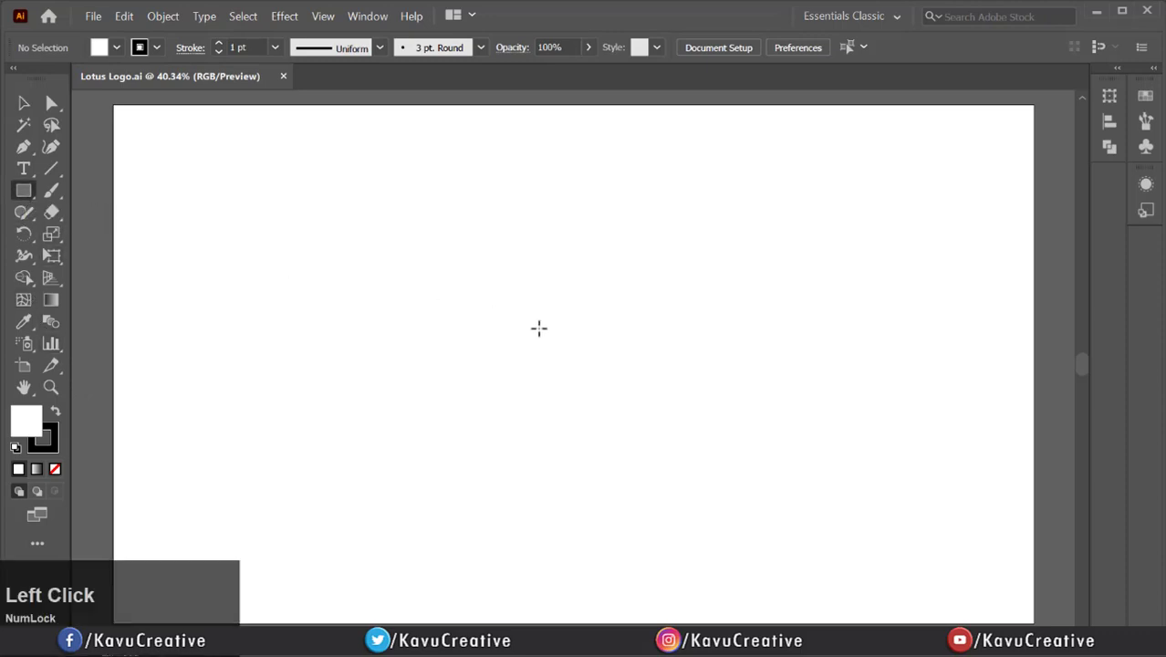
pyautogui.moveTo(538, 328); pyautogui.dragTo(618, 401)
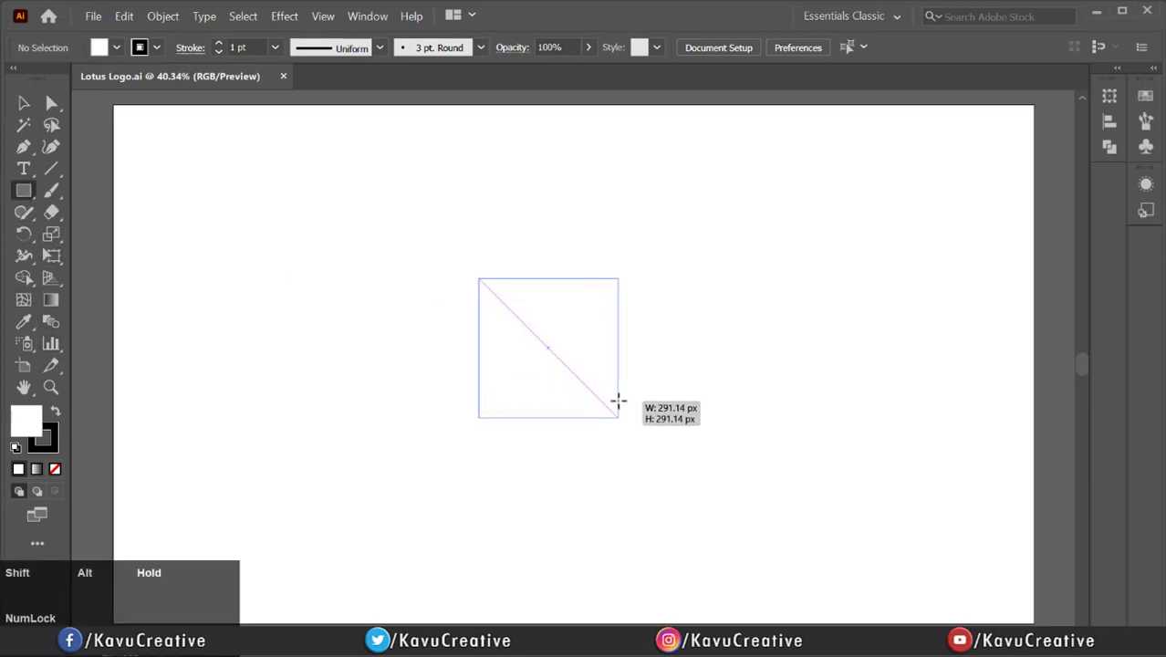
pyautogui.moveTo(478, 277); pyautogui.dragTo(619, 418)
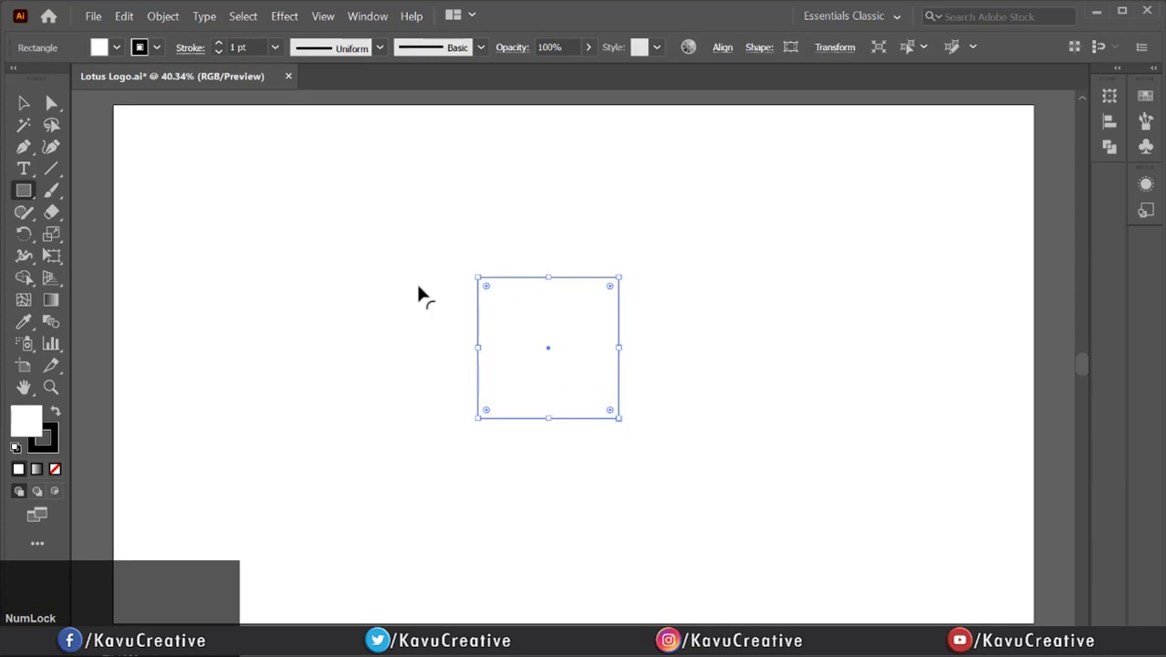
# Round two opposite corners to maximum radius, forming a pointed petal
pyautogui.click(24, 102)
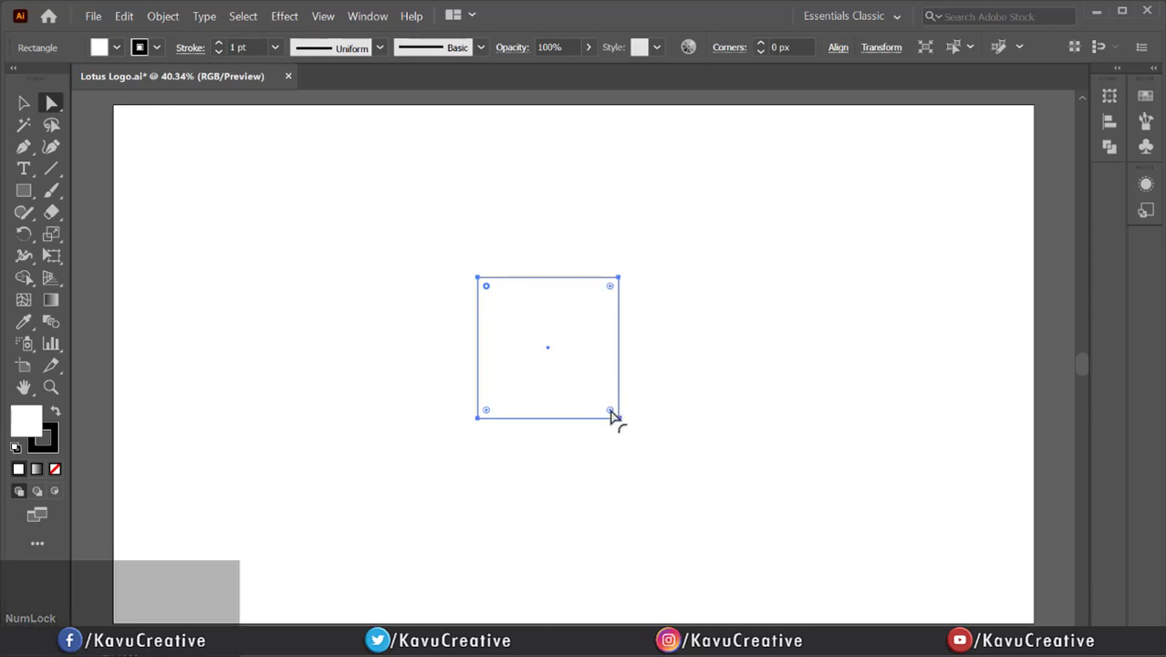
pyautogui.click(611, 412)
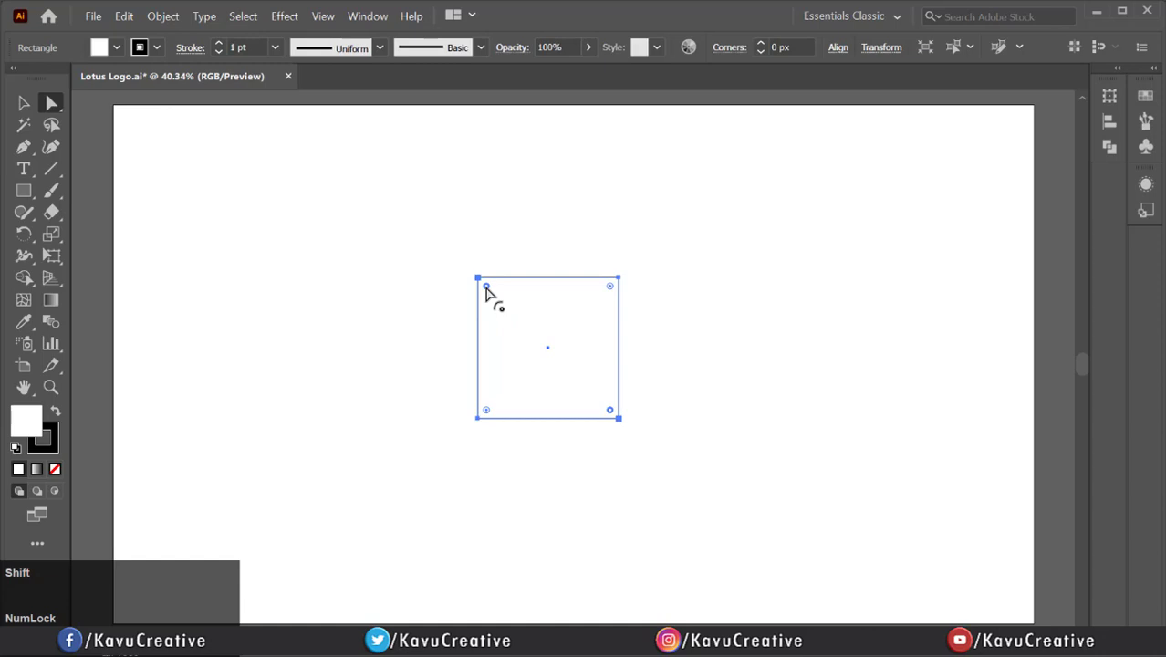
pyautogui.moveTo(488, 285); pyautogui.dragTo(509, 308)
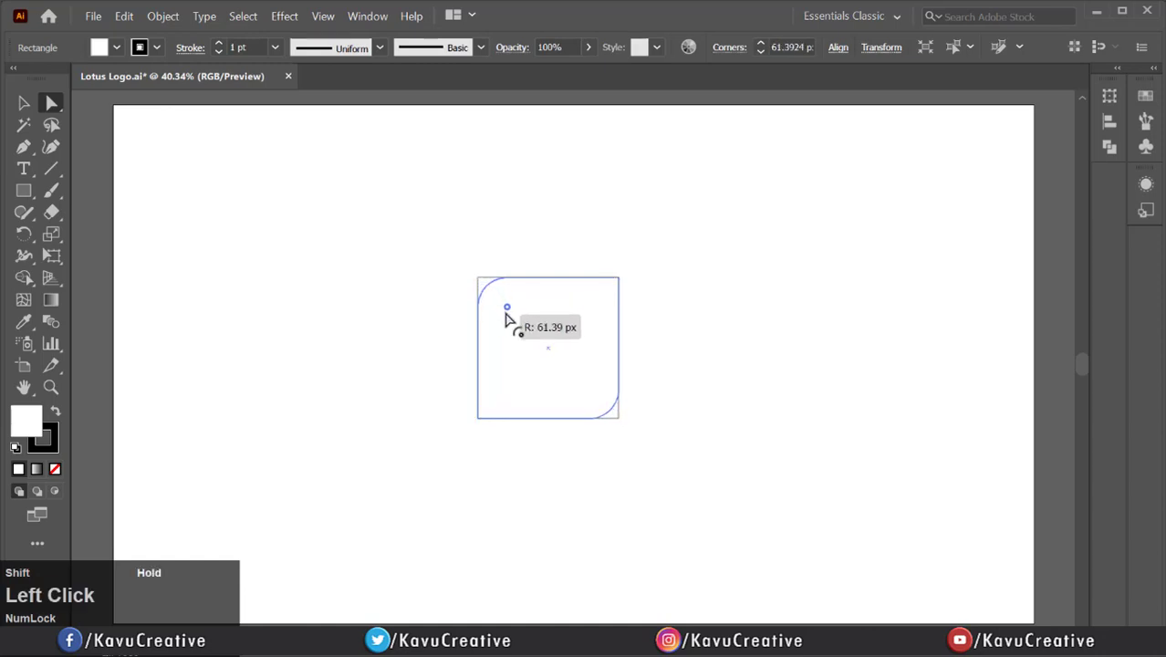
pyautogui.moveTo(508, 307); pyautogui.dragTo(618, 418)
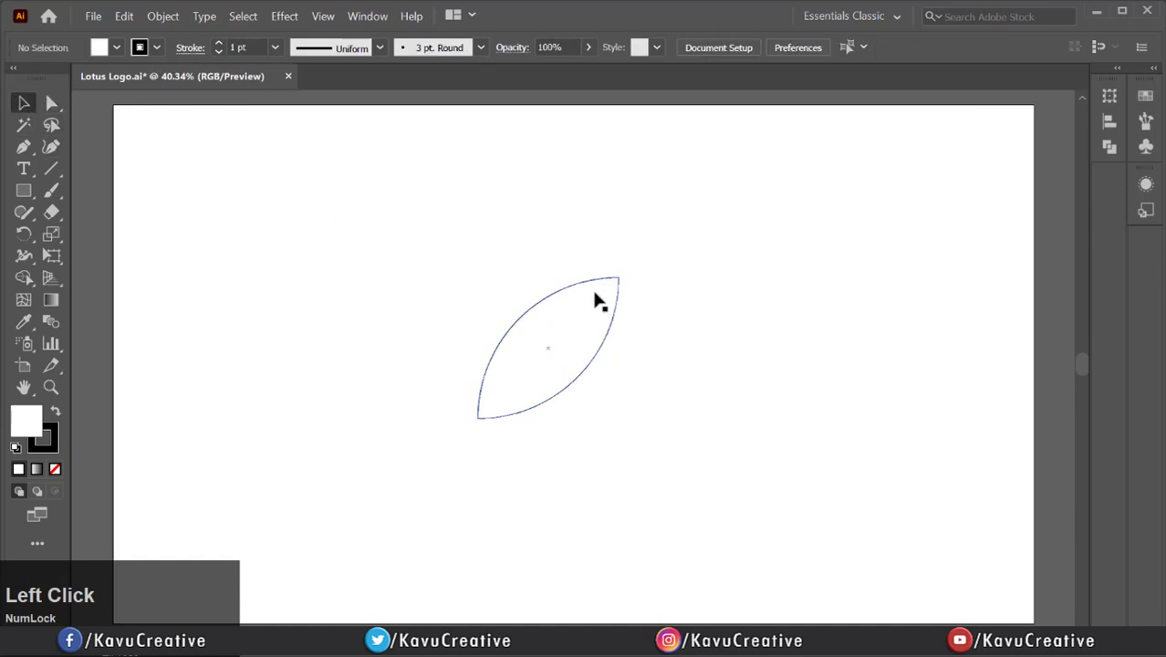
# Rotate the petal 45° to stand vertically, set its fill to None, and show Pathfinder
pyautogui.click(616, 292)
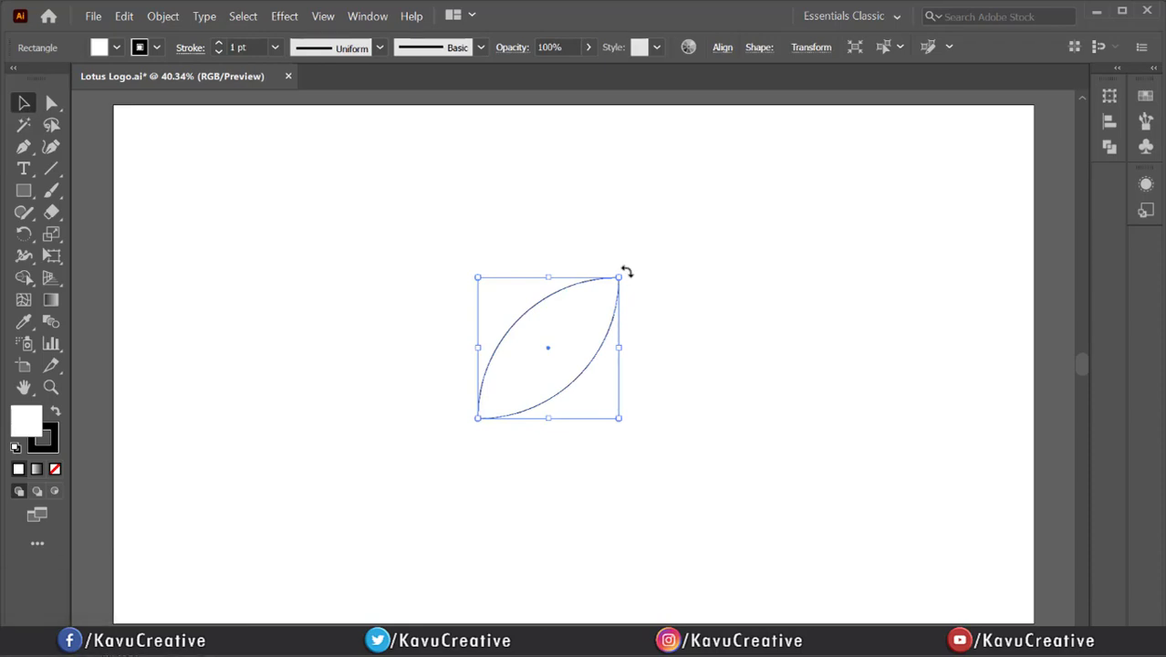
pyautogui.moveTo(625, 272); pyautogui.dragTo(547, 232)
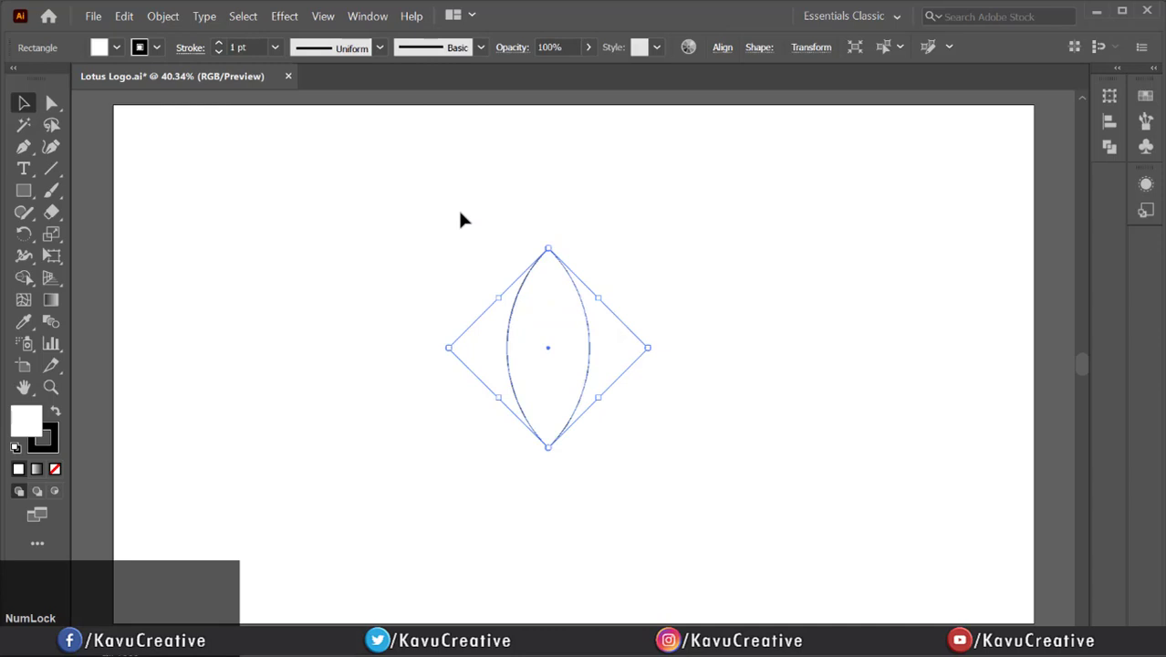
pyautogui.click(499, 339)
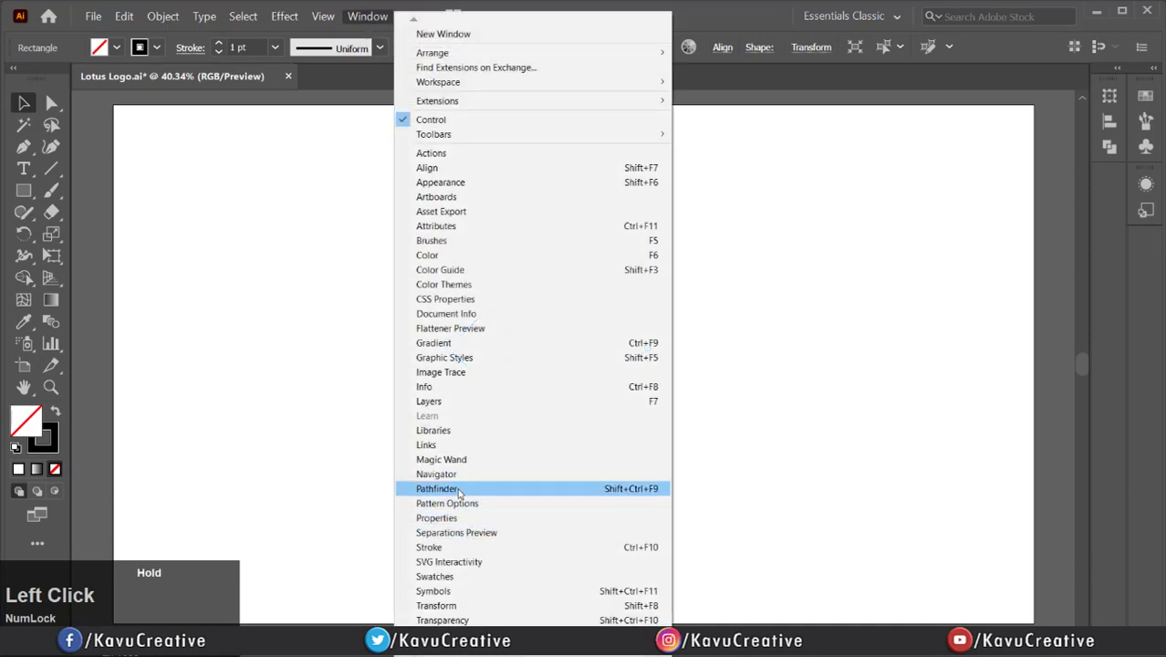
pyautogui.click(438, 489)
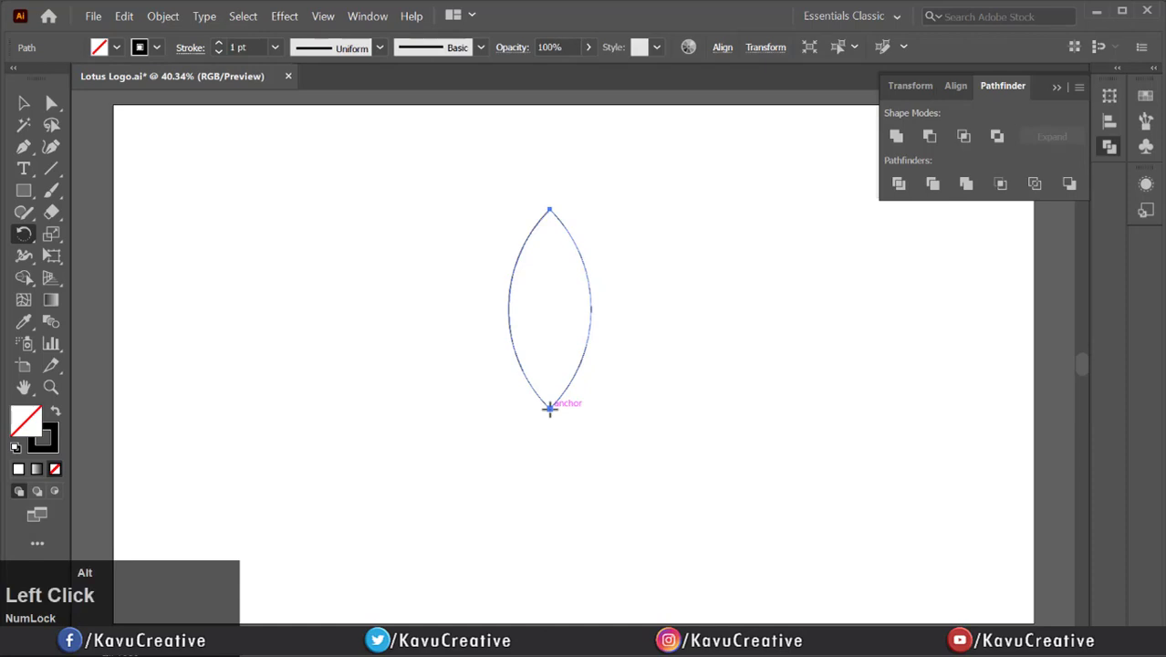
# Copy the petal rotated 45° around its bottom tip, repeating to form eight petals
pyautogui.click(549, 408)
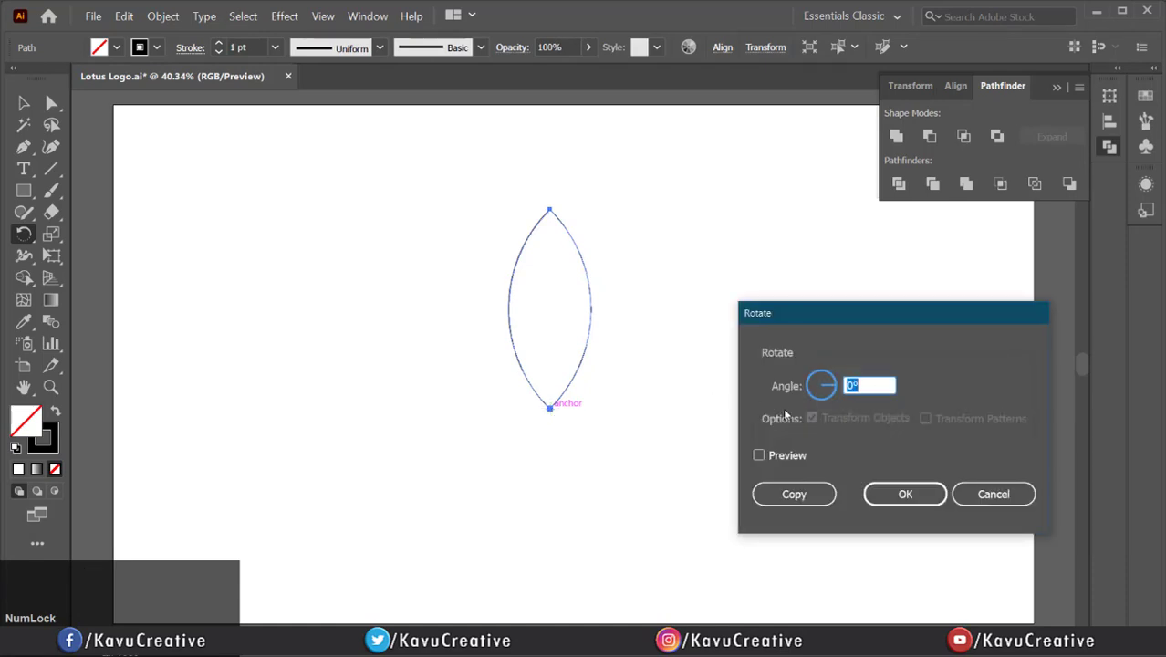
pyautogui.write('4')
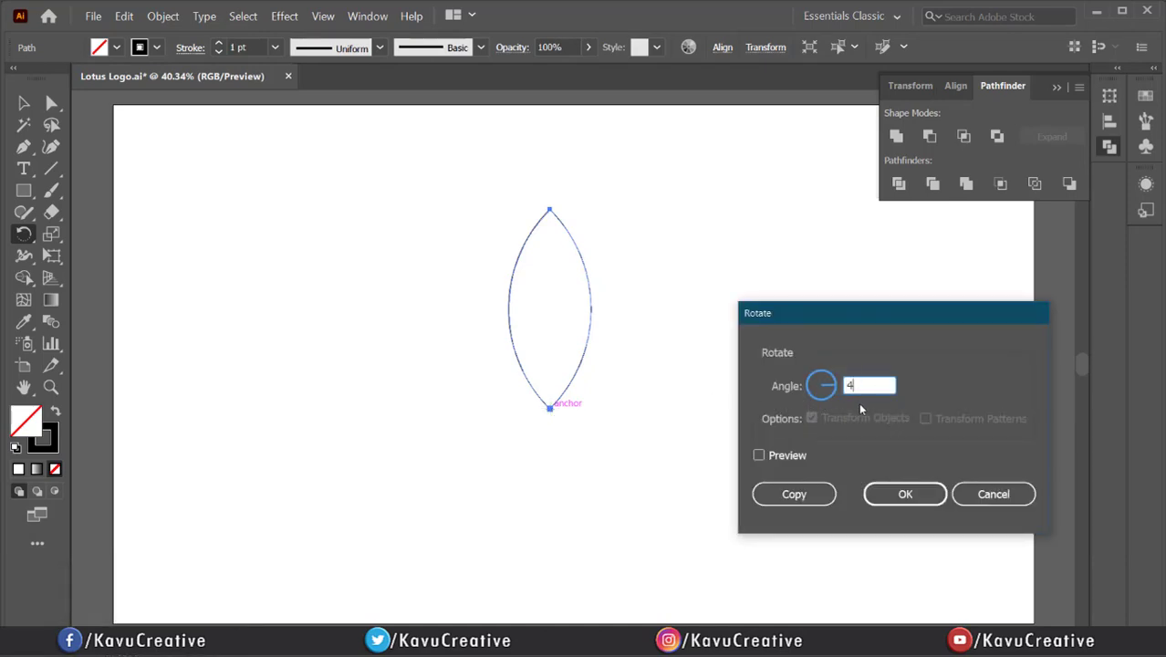
pyautogui.click(758, 456)
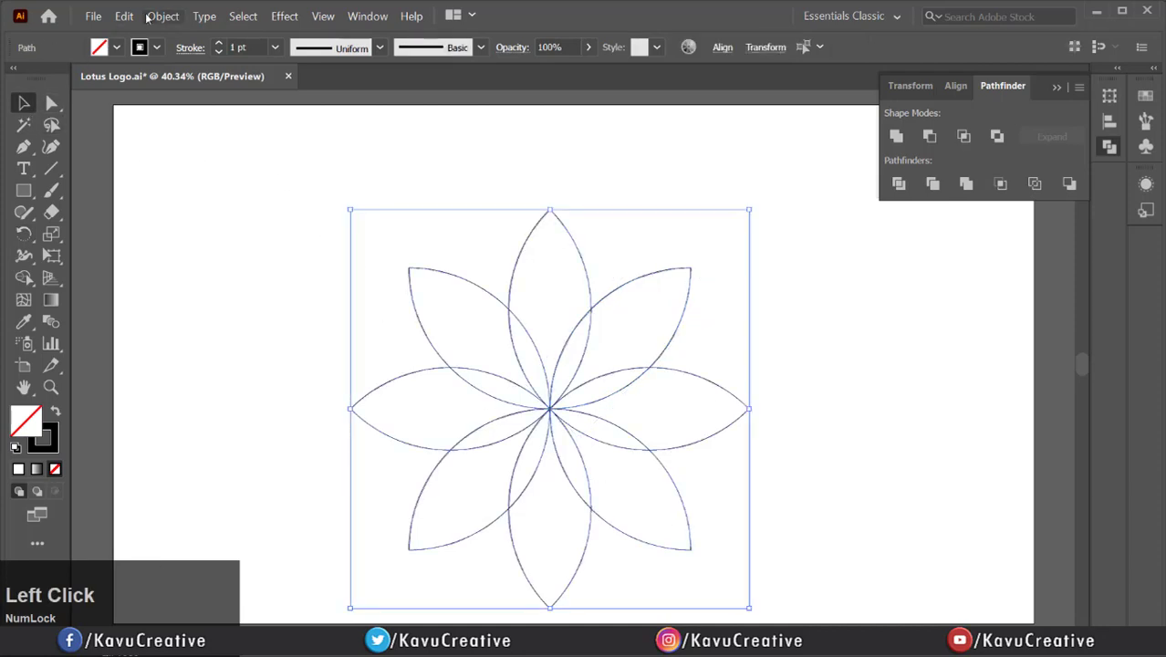
# Copy the eight-petal flower and paste a duplicate in front, rotated 22°
pyautogui.click(123, 15)
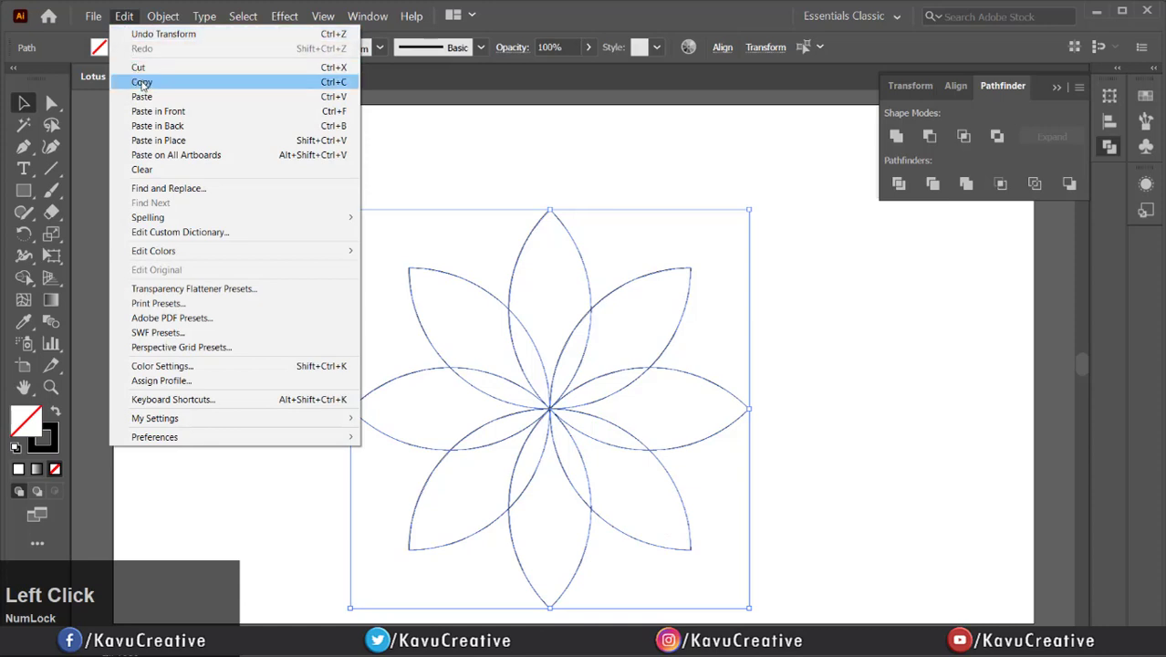
pyautogui.moveTo(138, 67)
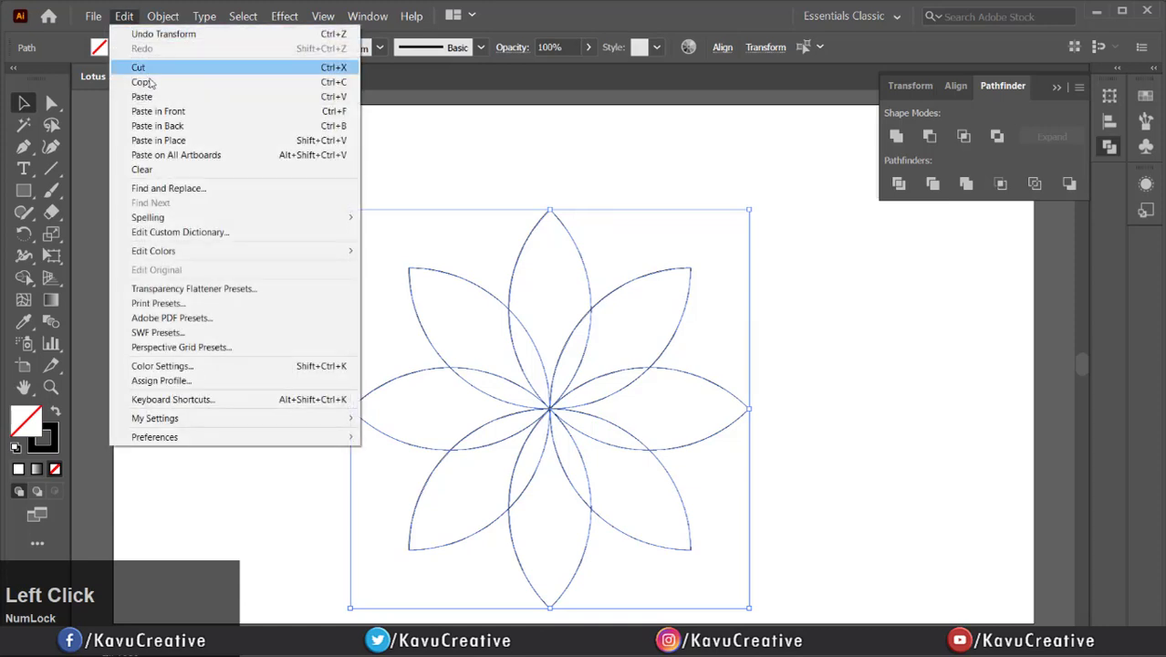
pyautogui.click(138, 66)
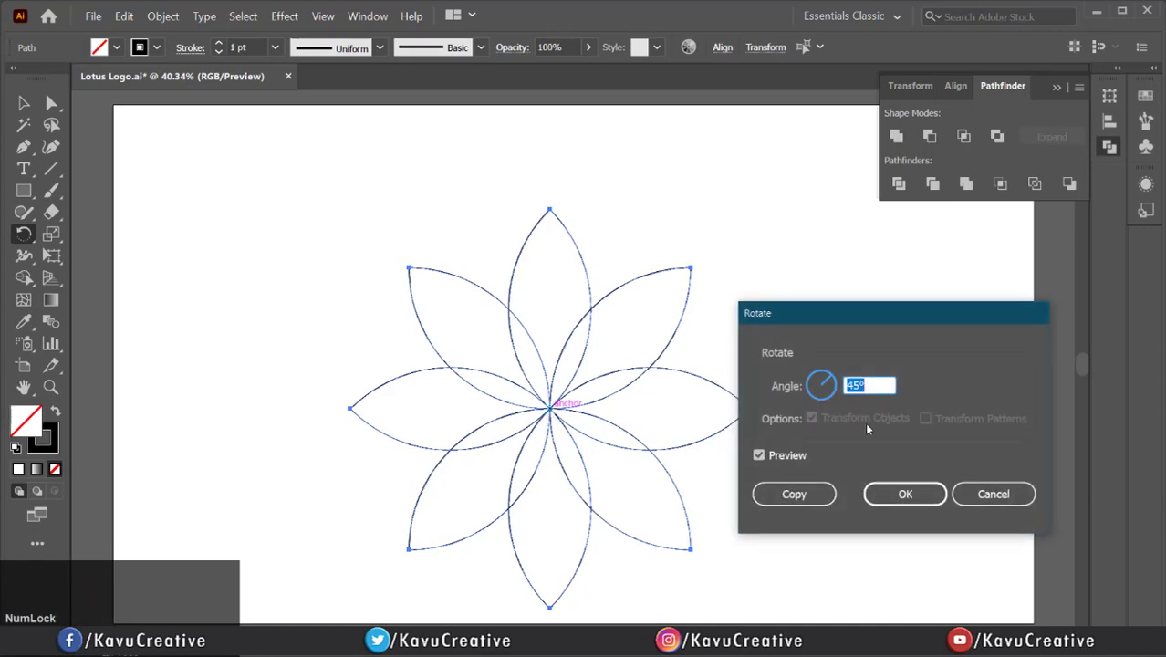
pyautogui.write('22')
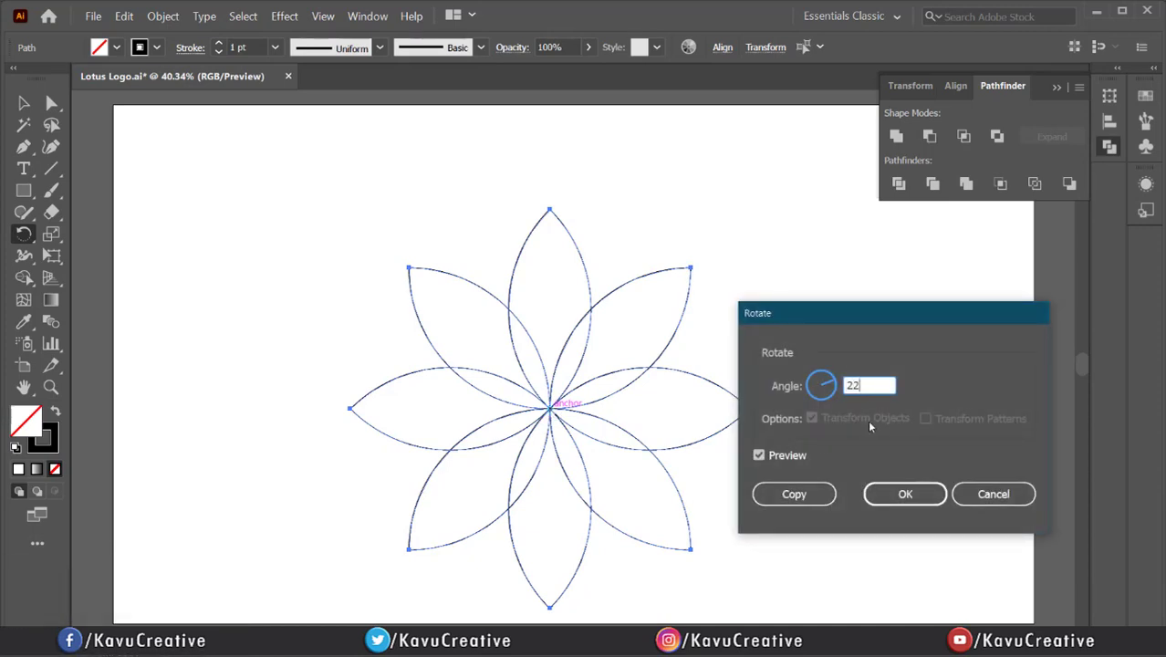
pyautogui.click(758, 454)
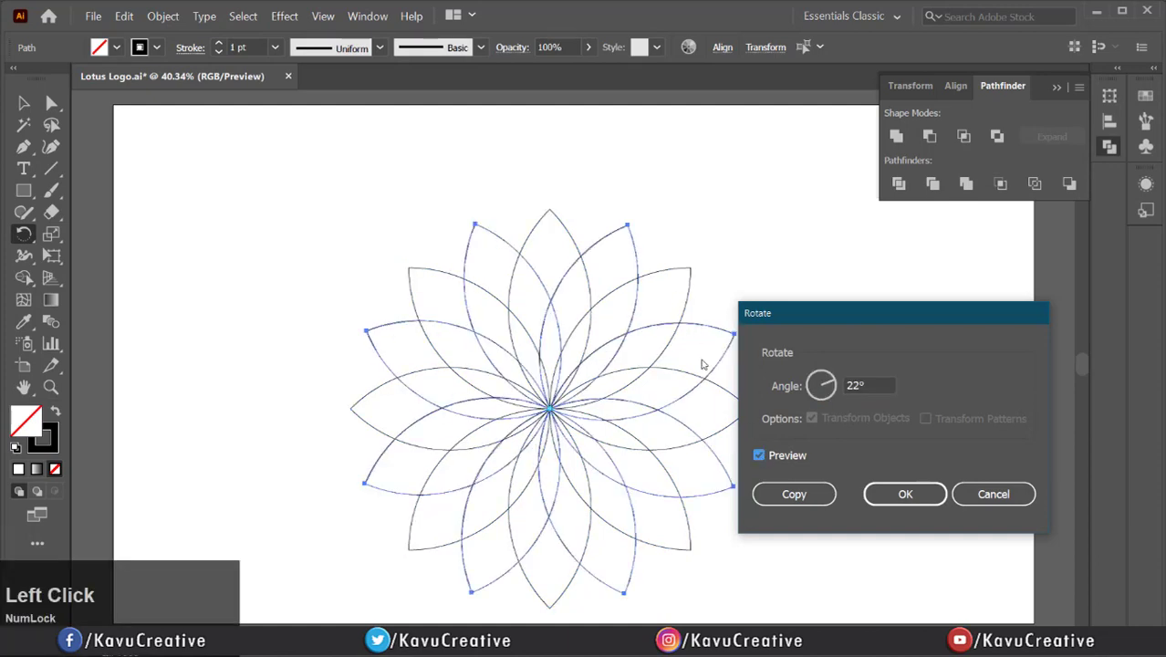
pyautogui.click(758, 455)
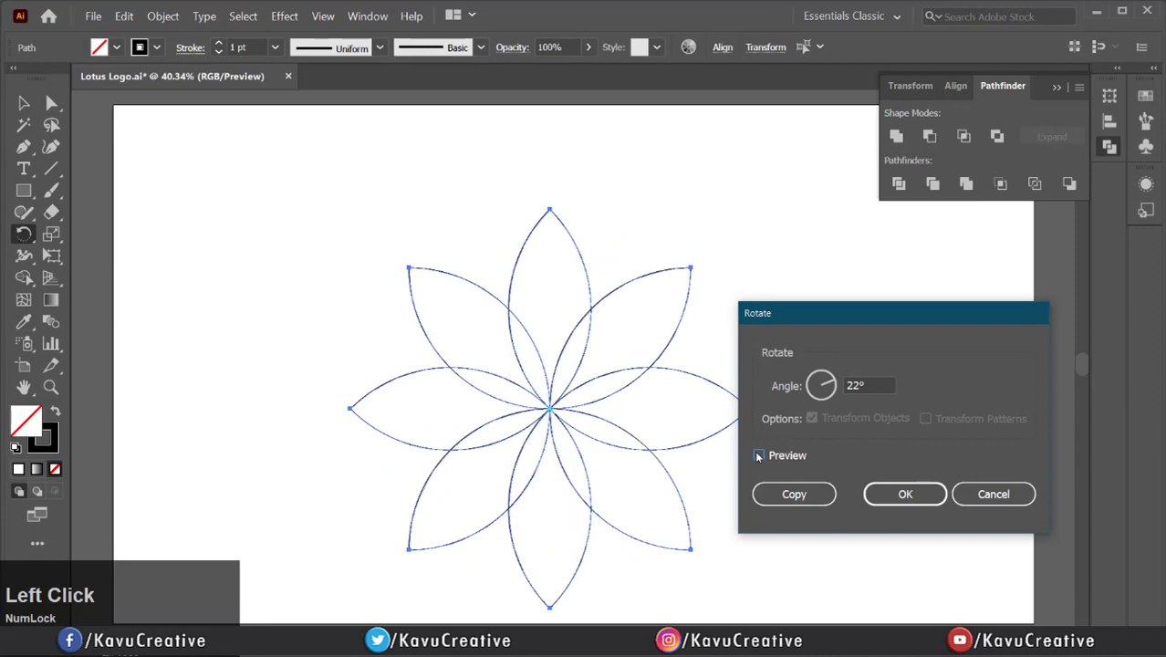
pyautogui.click(759, 455)
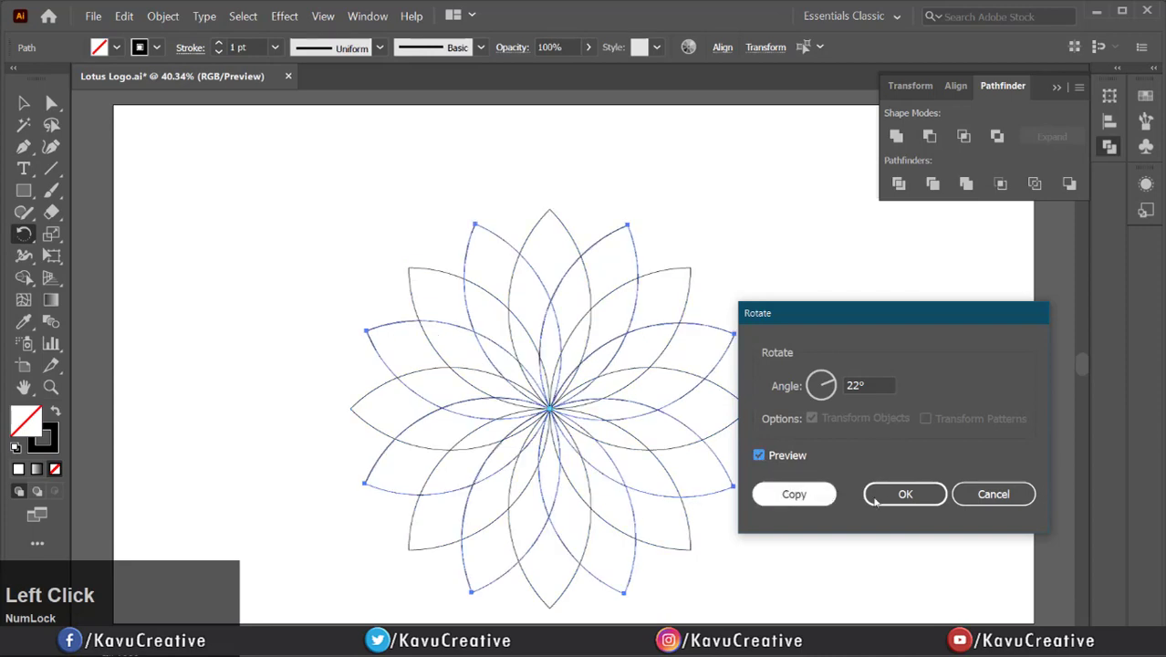
pyautogui.click(904, 493)
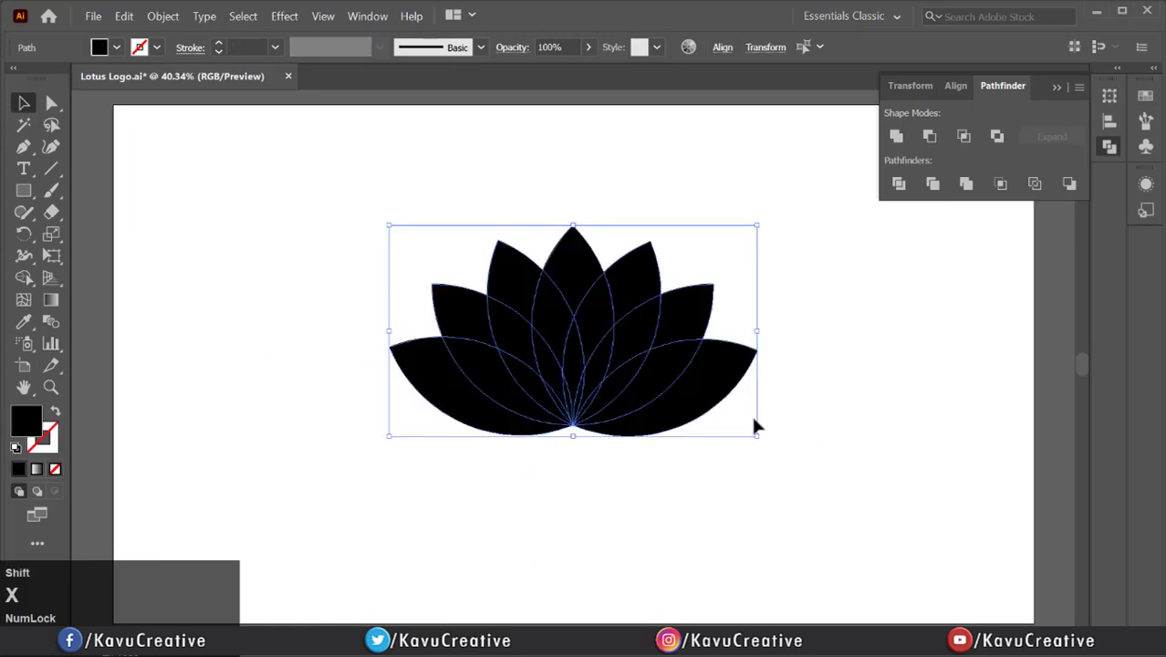
pyautogui.moveTo(226, 317)
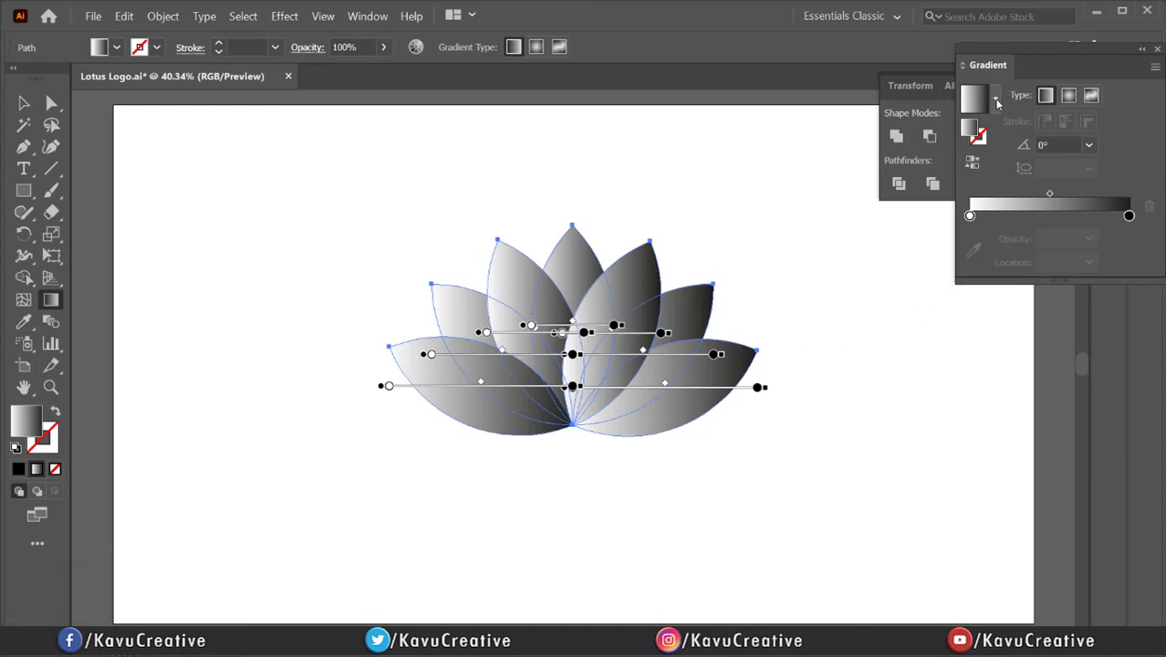
# Set the linear gradient angle to 90° and reverse it so black sits at the bottom
pyautogui.click(997, 102)
pyautogui.write('90')
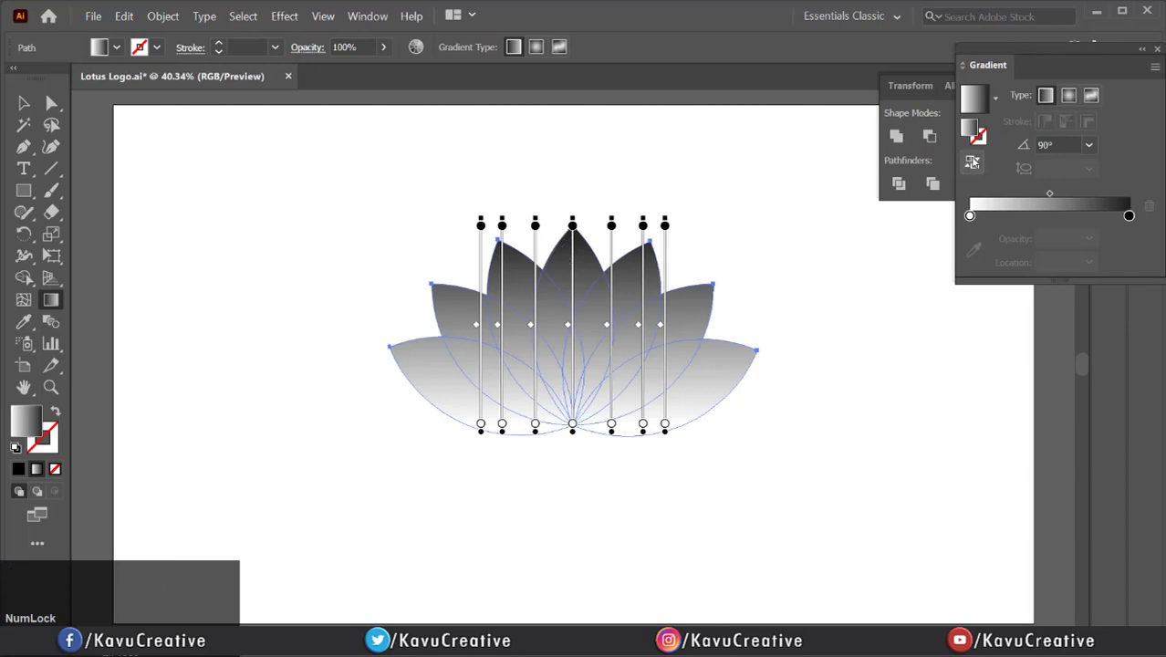
pyautogui.click(972, 162)
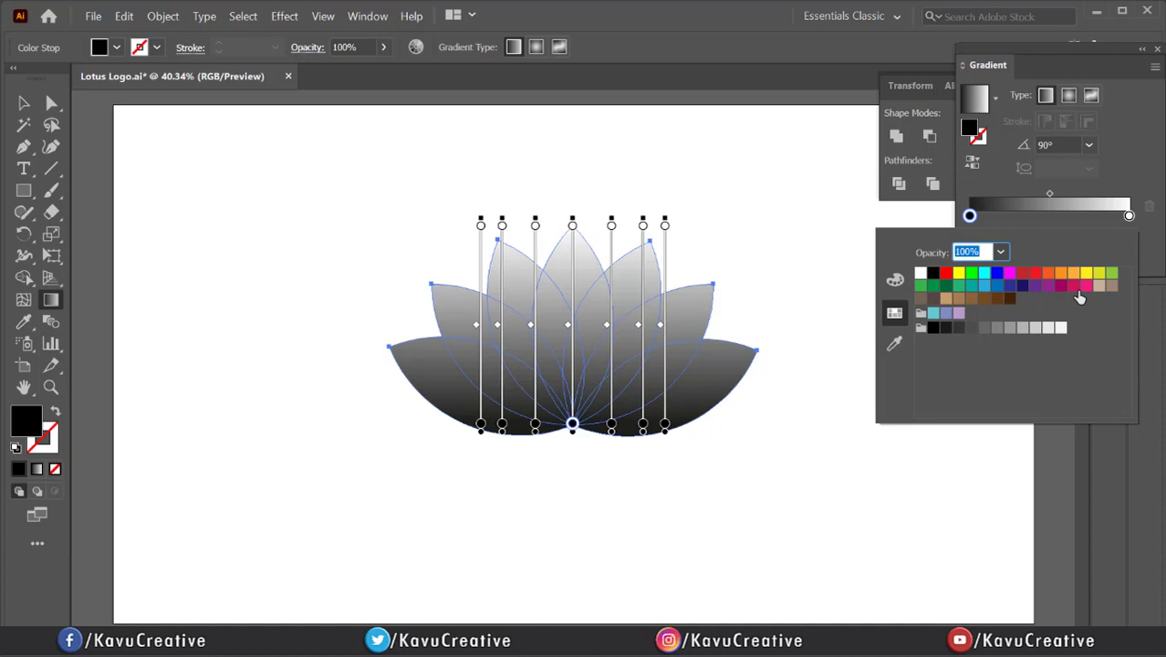
pyautogui.moveTo(1084, 292)
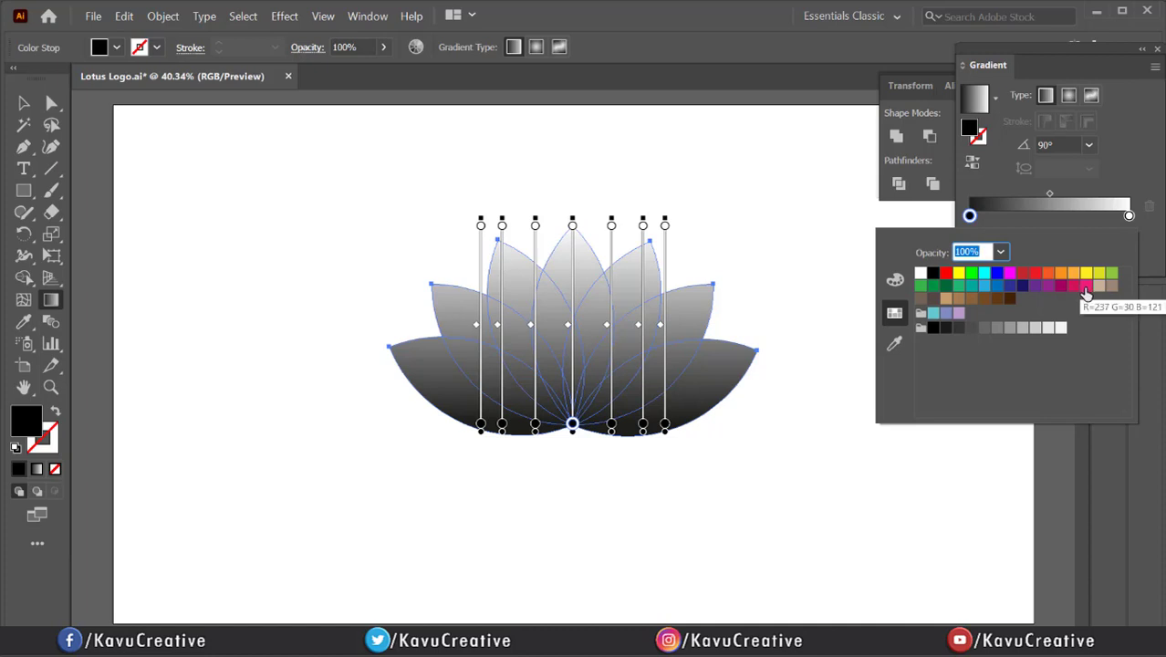
# Colour the bottom gradient stop pink and the top stop yellow
pyautogui.click(1086, 290)
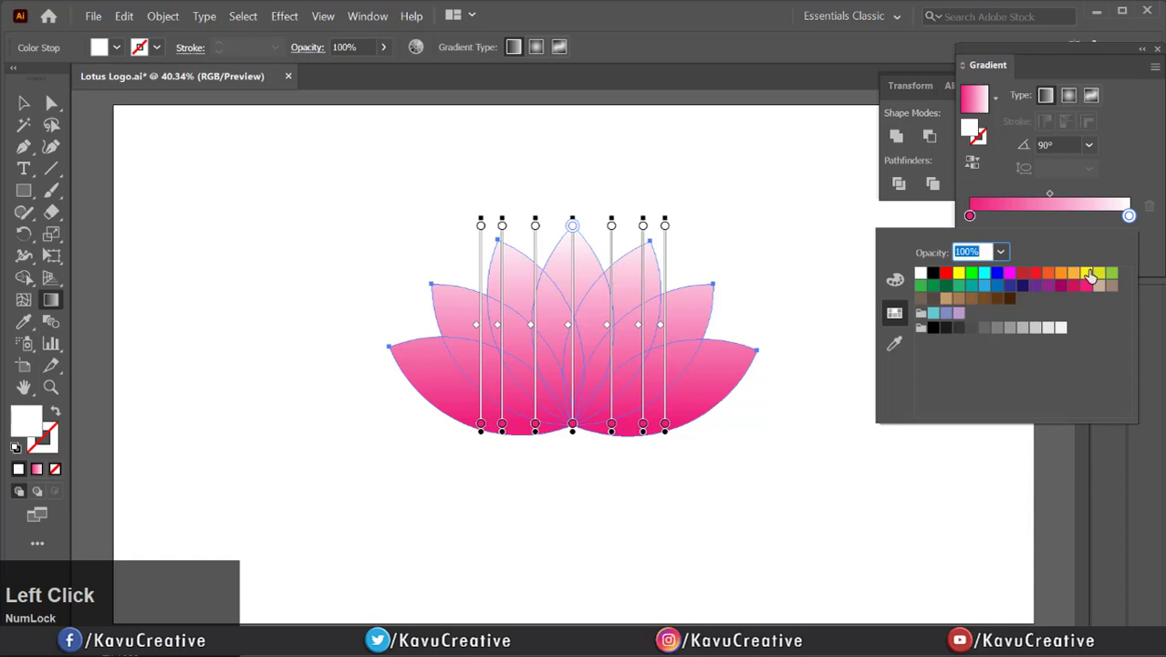
pyautogui.click(1085, 272)
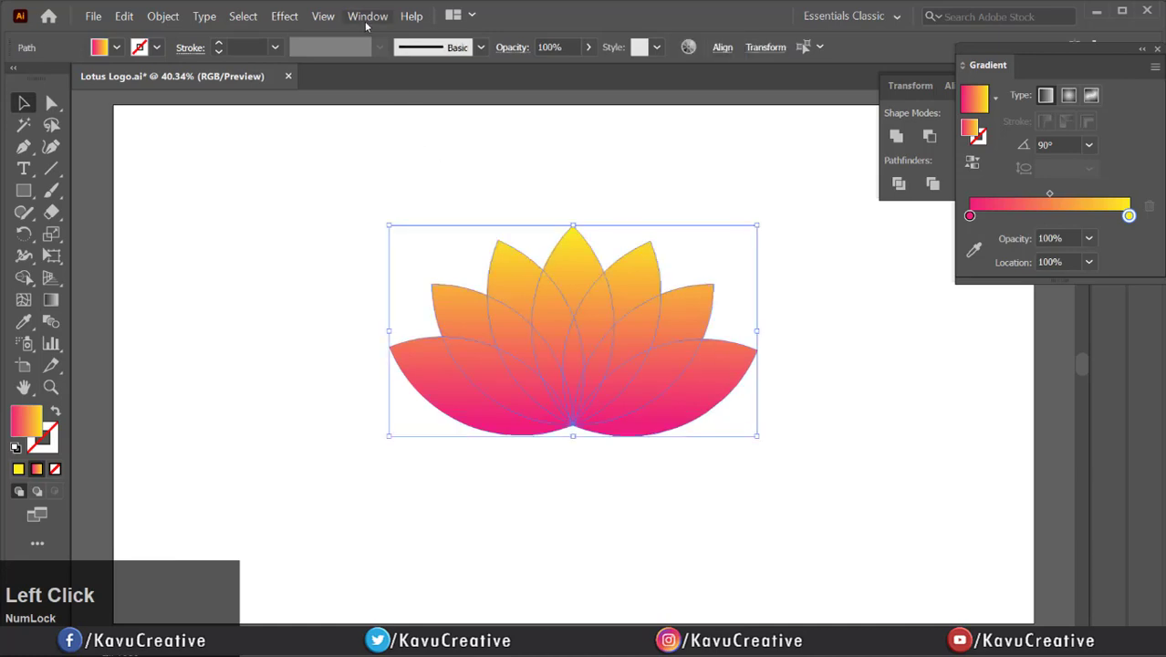
# Set the petals' blending mode to Screen in the Transparency panel
pyautogui.click(368, 15)
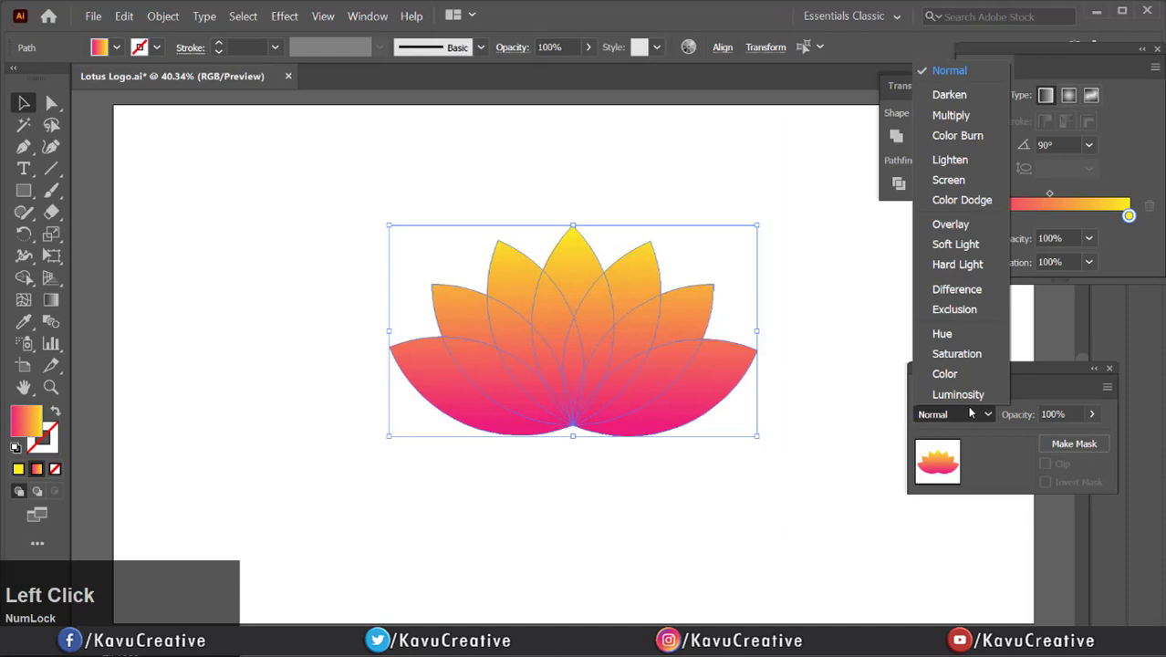
pyautogui.click(948, 180)
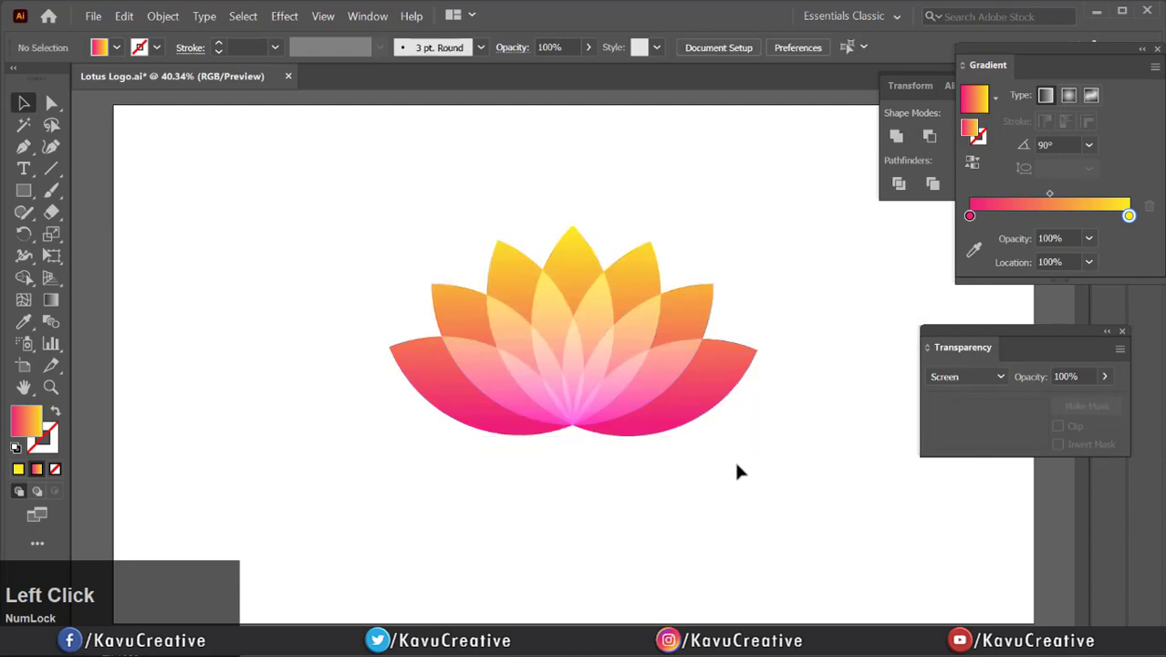
pyautogui.scroll(-3)
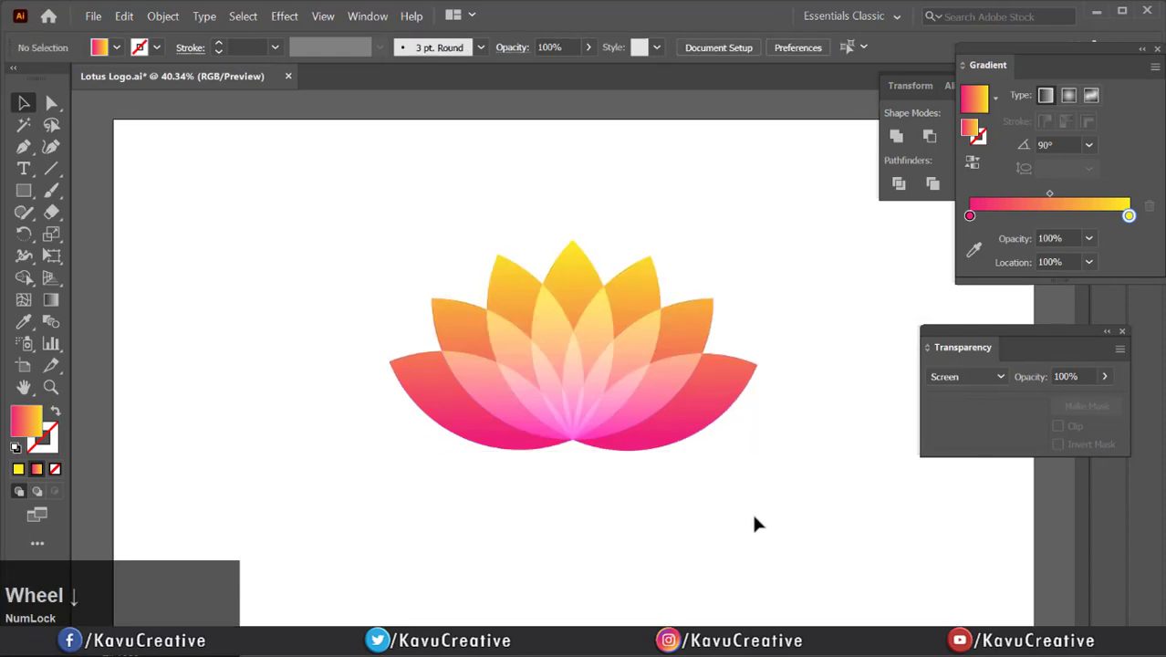